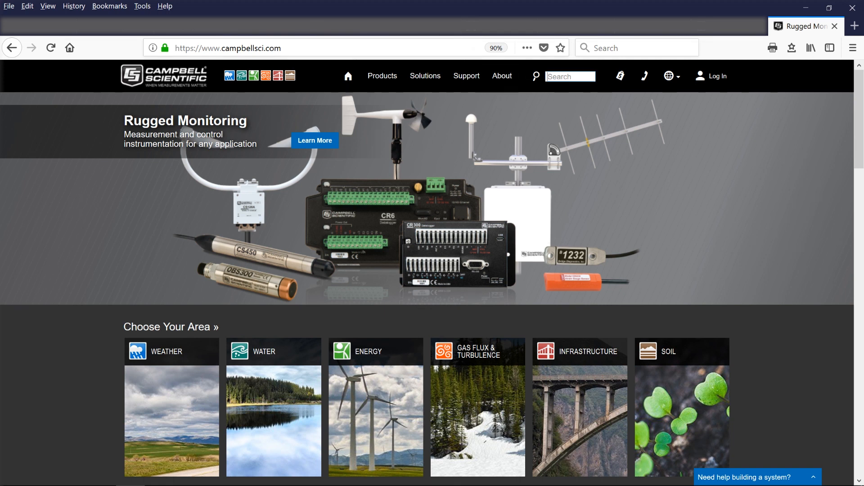
- Search the site for 'Hydro' so the Hydro-Link tool suggestion appears
left_click(571, 76)
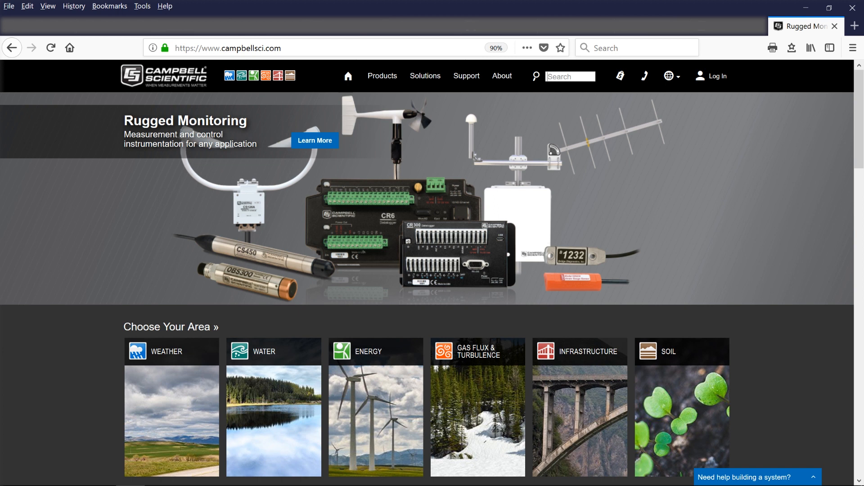
type("Hydro-link")
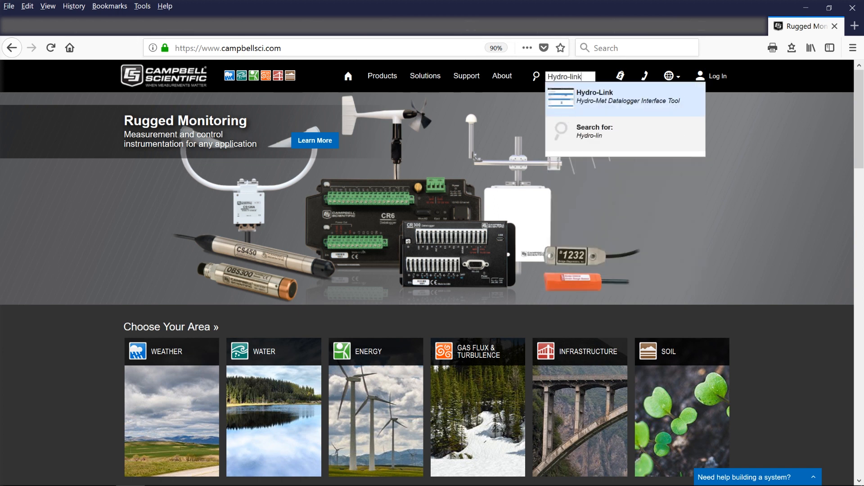
mouse_move(599, 101)
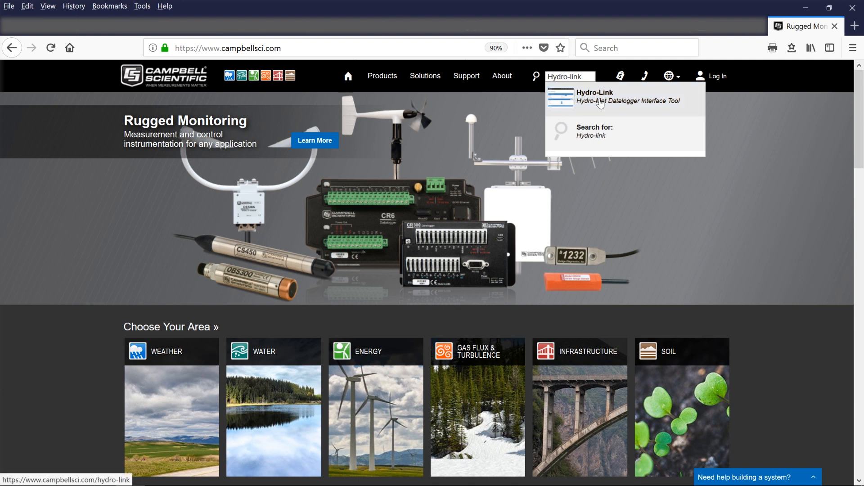
- Go to the Hydro-Link Hydro-Met Datalogger Interface Tool page and its Overview
left_click(594, 96)
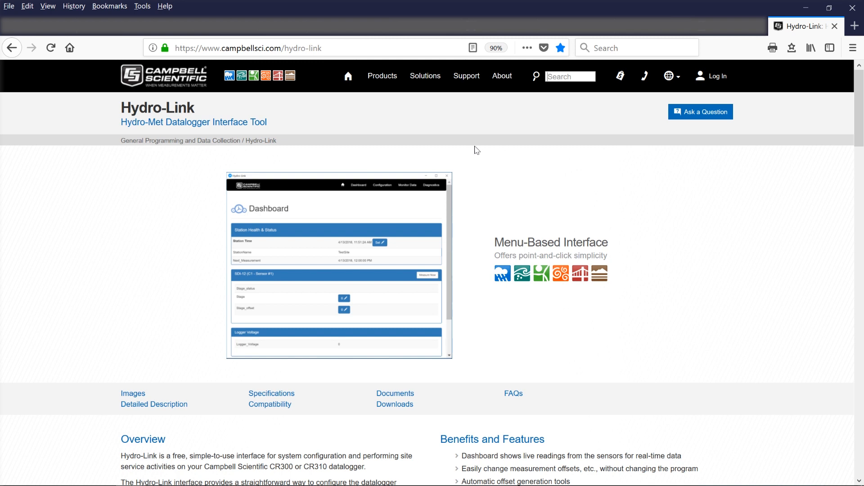
scroll("down", 3)
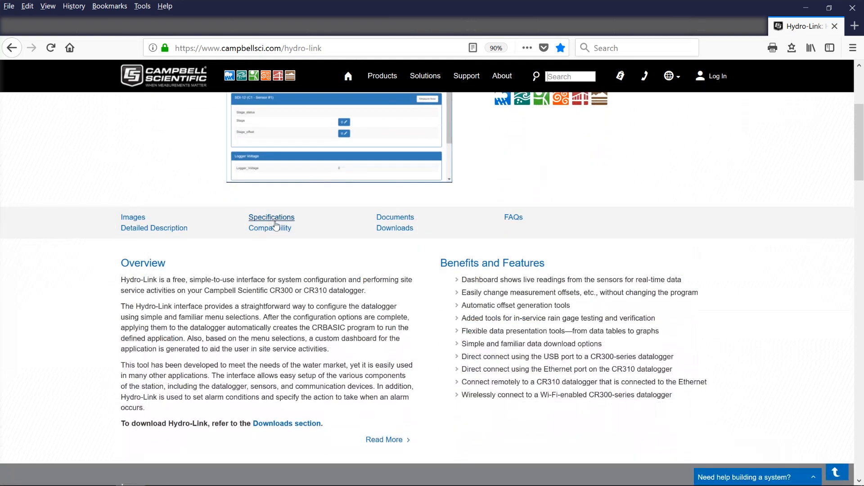
mouse_move(427, 302)
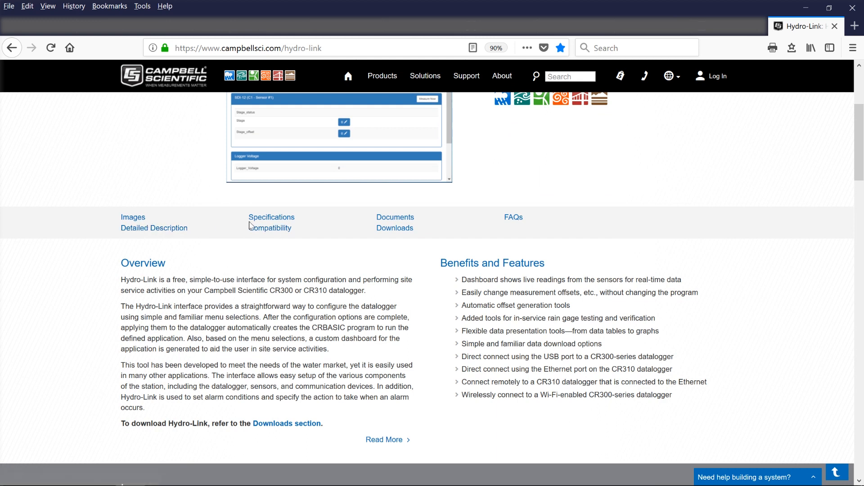
mouse_move(395, 228)
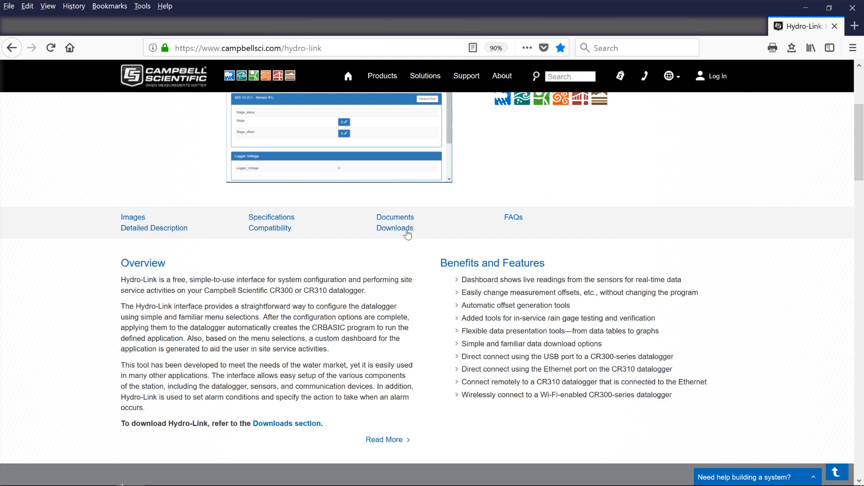
mouse_move(395, 227)
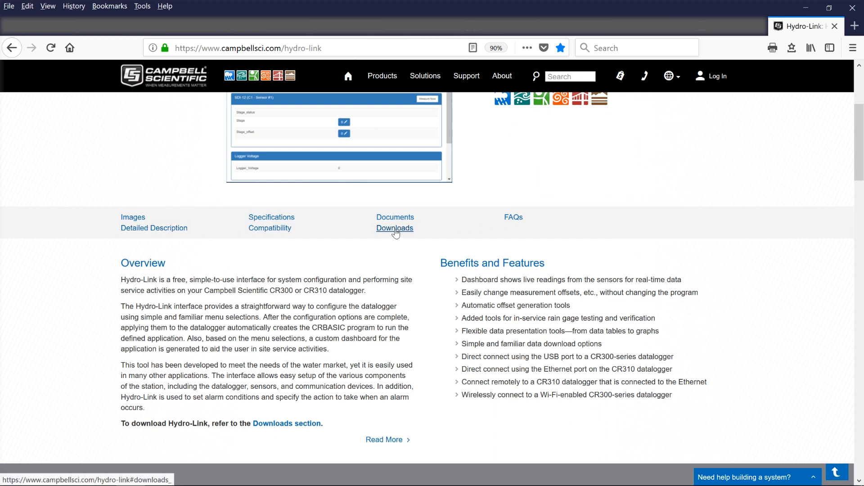
- Jump to the Downloads section showing Windows Install v1.1 and Zip File v1.1
left_click(395, 228)
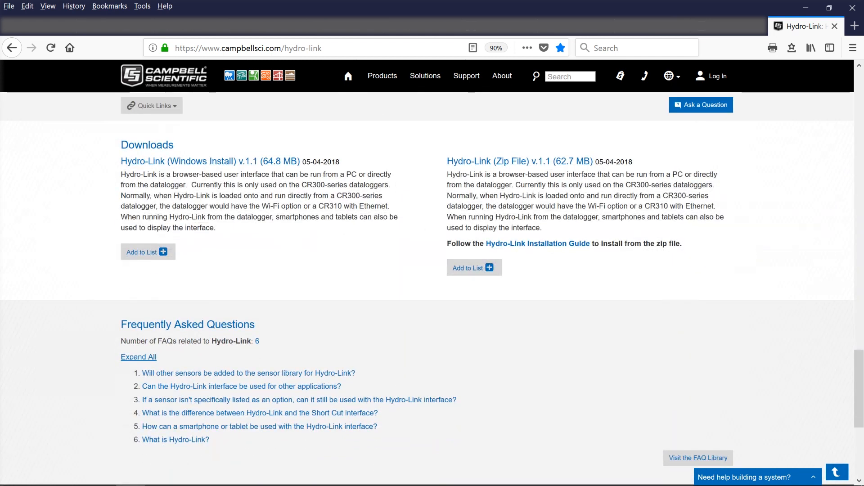
mouse_move(531, 172)
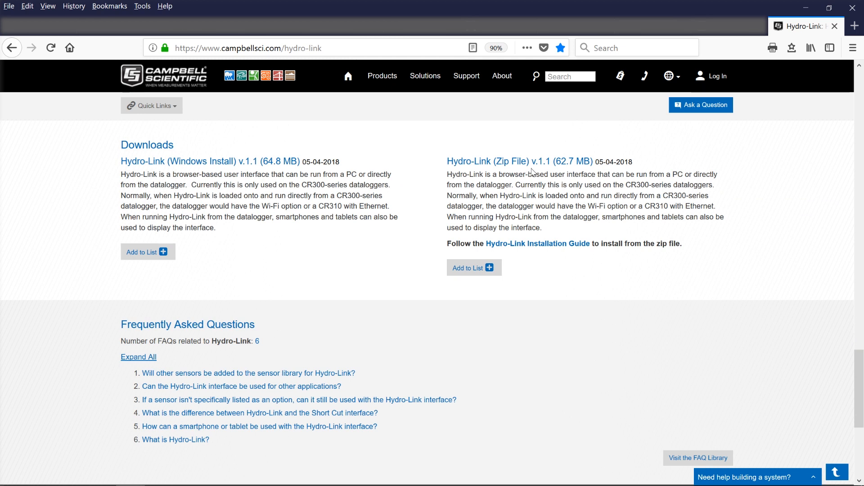
mouse_move(420, 166)
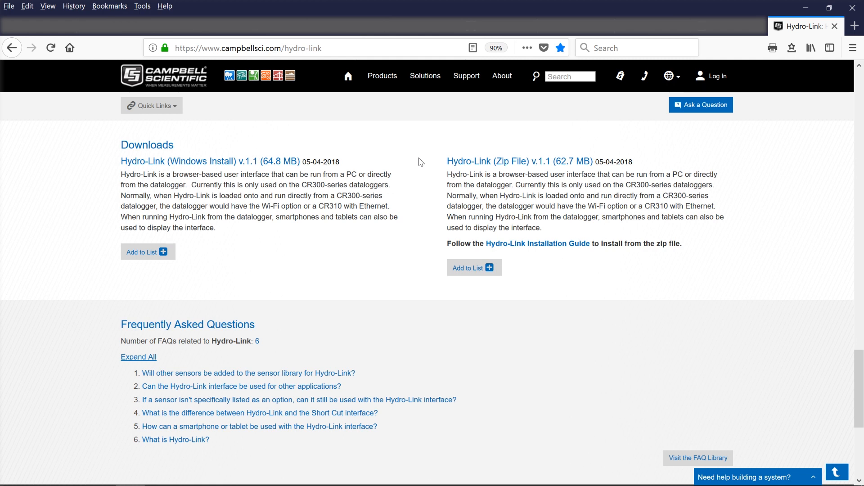
mouse_move(397, 196)
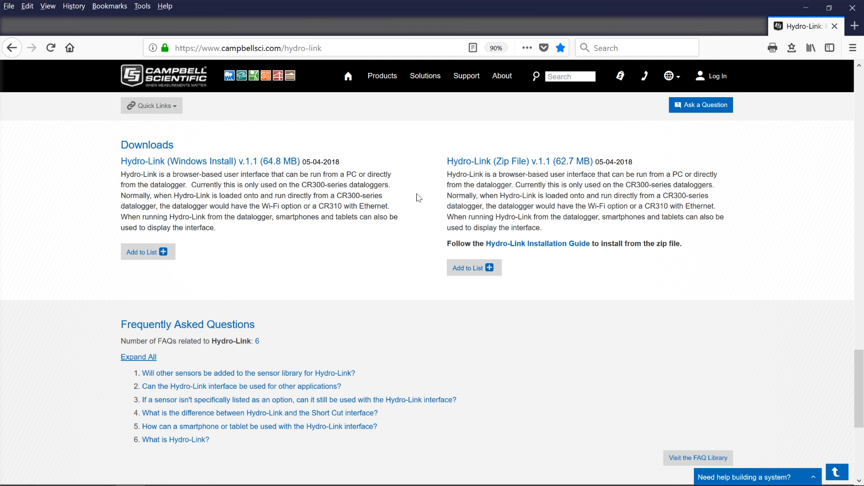
mouse_move(538, 243)
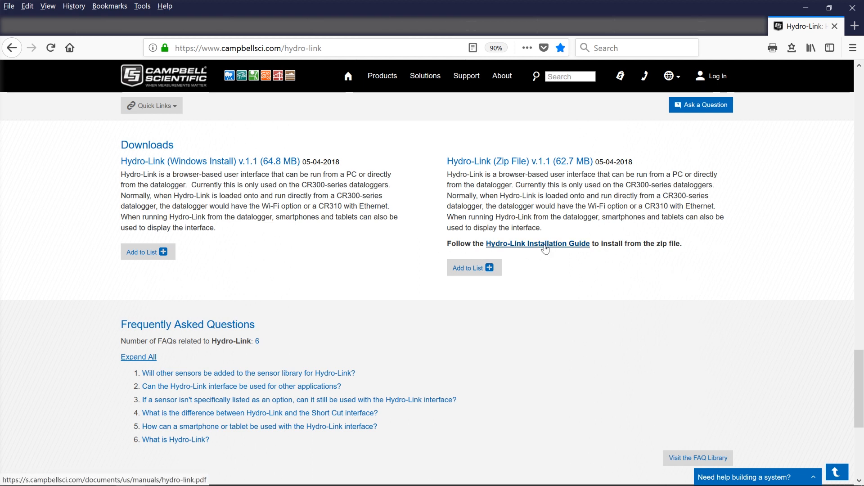
mouse_move(543, 248)
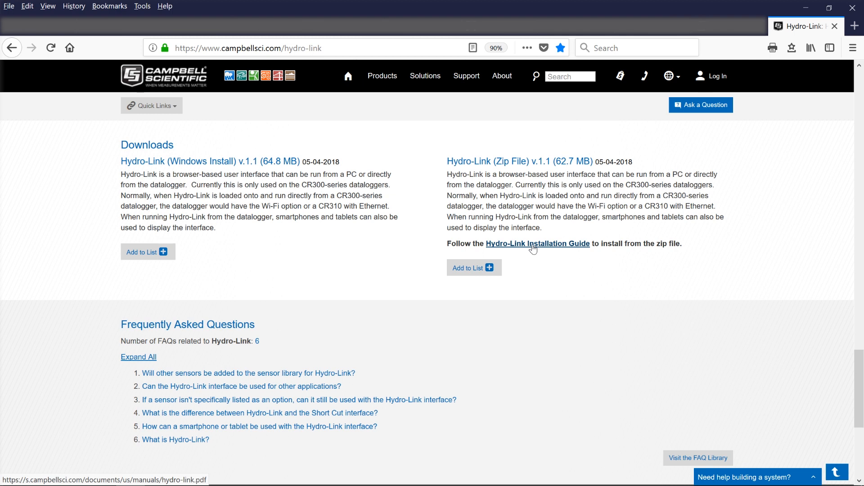
mouse_move(357, 253)
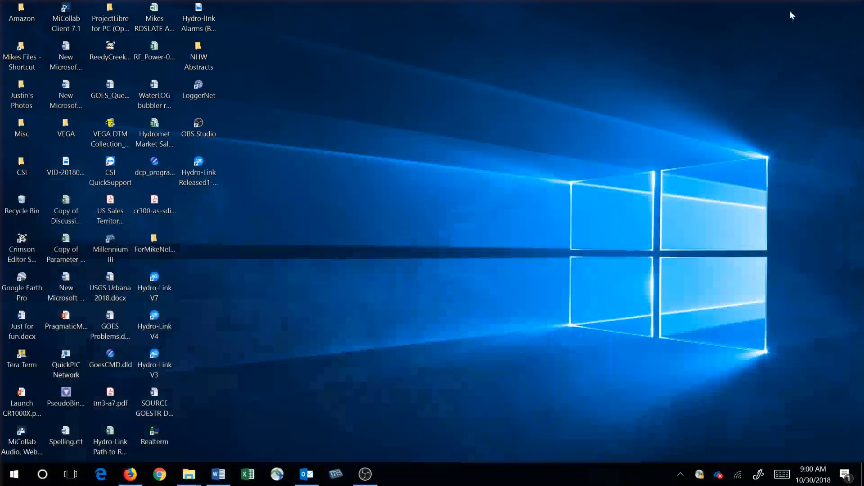
- Select the Hydro-Link Released desktop shortcut icon
left_click(199, 172)
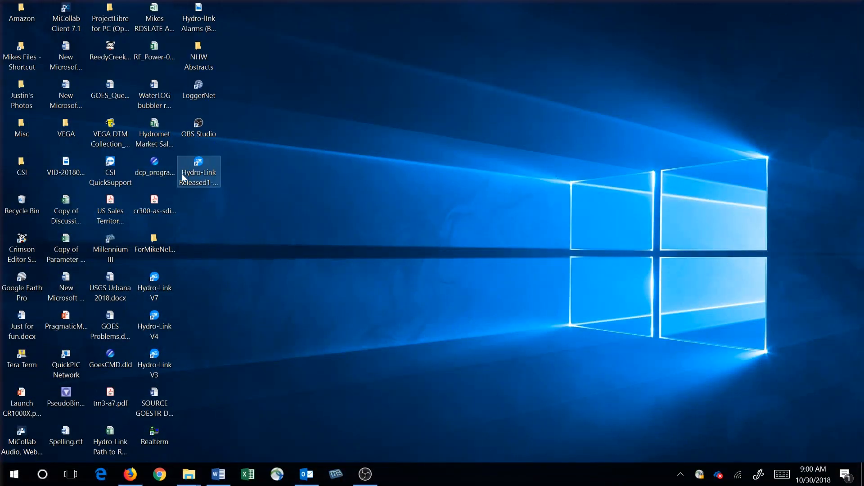